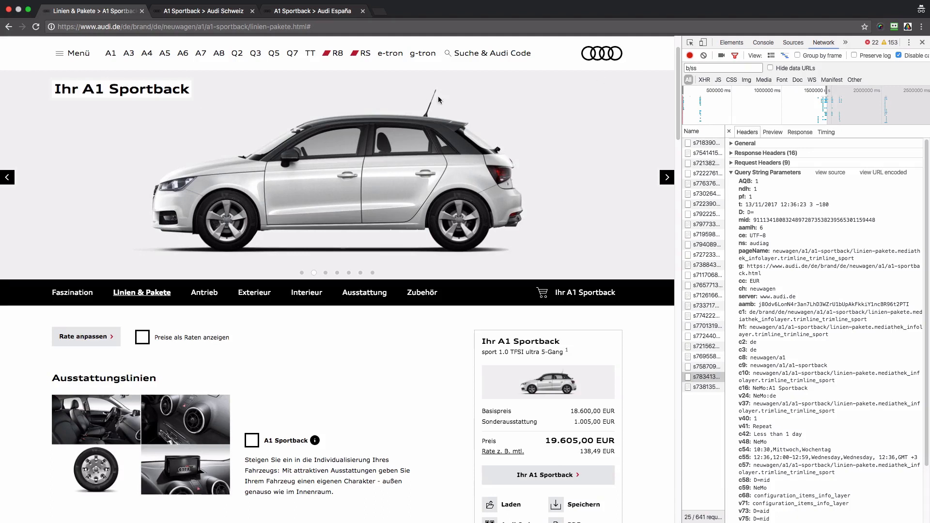
{"action": "mouse_move", "coordinate": [394, 181]}
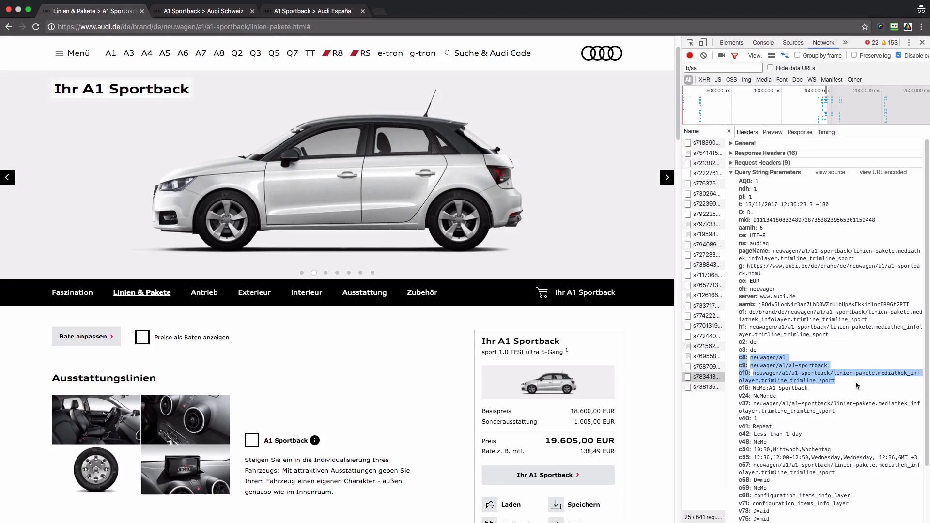
{"action": "mouse_move", "coordinate": [854, 384]}
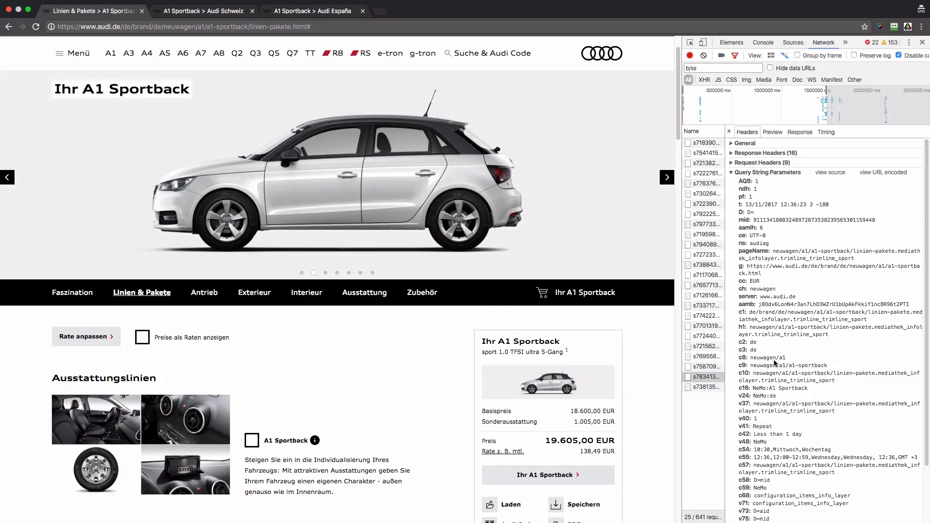
Step: Select the a1-sportback portion of the c9 value neuwagen/a1/a1-sportback
{"action": "double_click", "coordinate": [808, 365]}
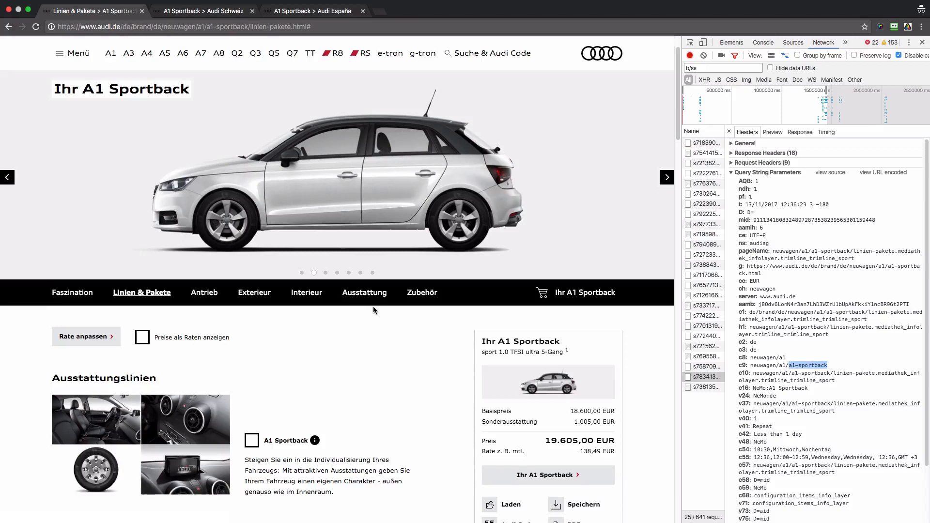
{"action": "mouse_move", "coordinate": [685, 325]}
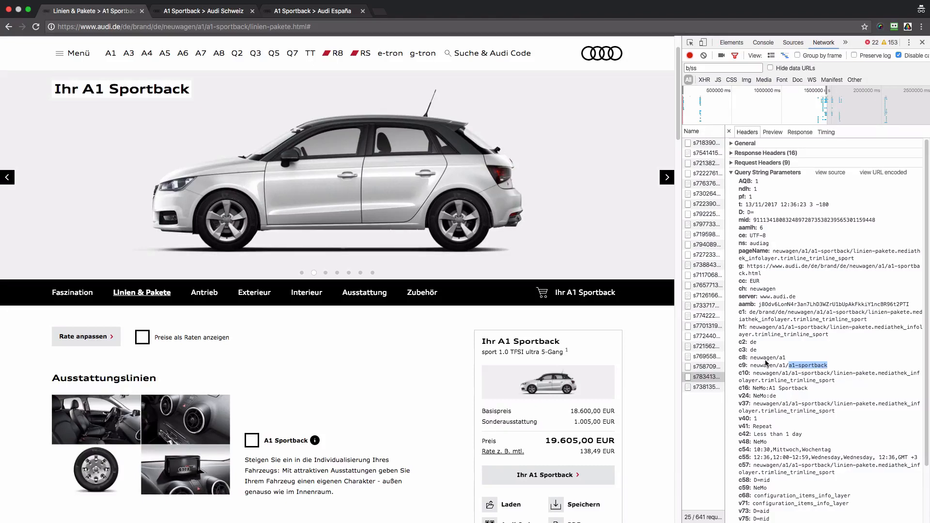
{"action": "mouse_move", "coordinate": [764, 380]}
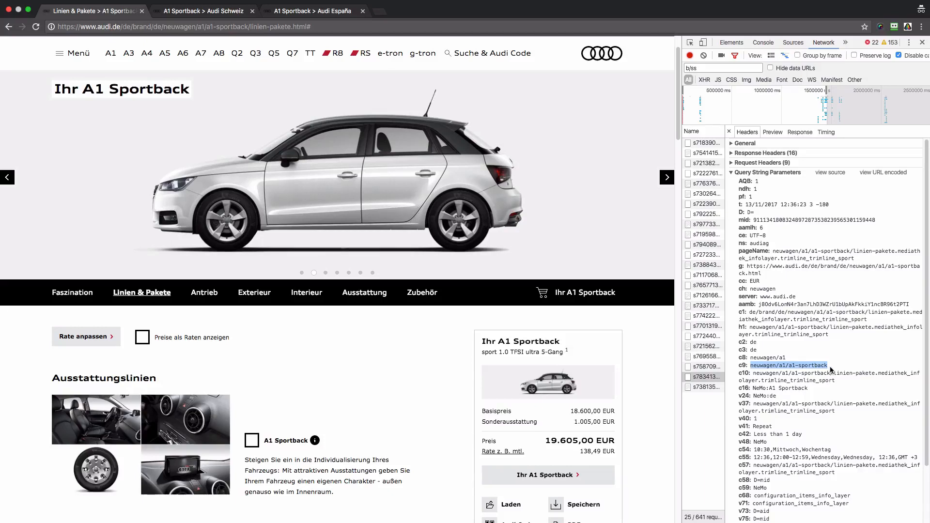
{"action": "mouse_move", "coordinate": [747, 380]}
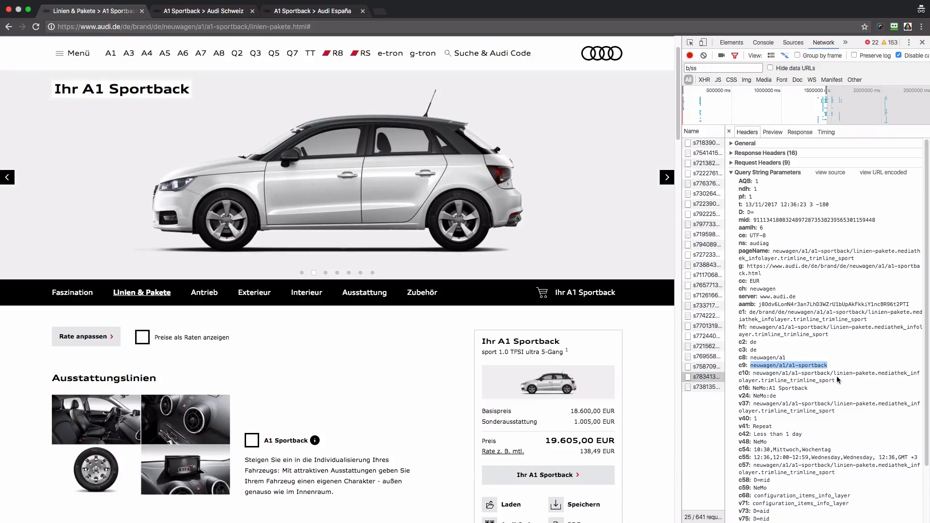
Step: Clear the c9 selection and select 'neuwagen' in the c10 value
{"action": "left_click", "coordinate": [801, 377]}
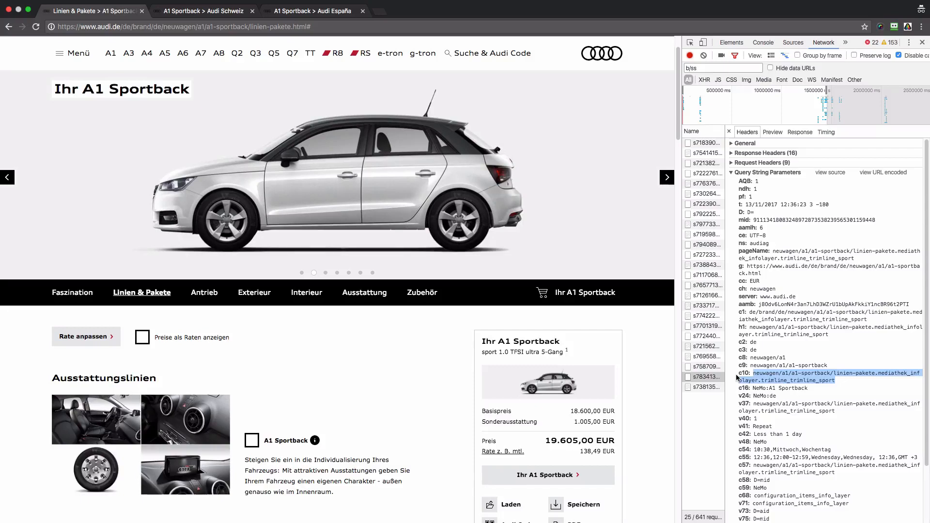
{"action": "double_click", "coordinate": [765, 373]}
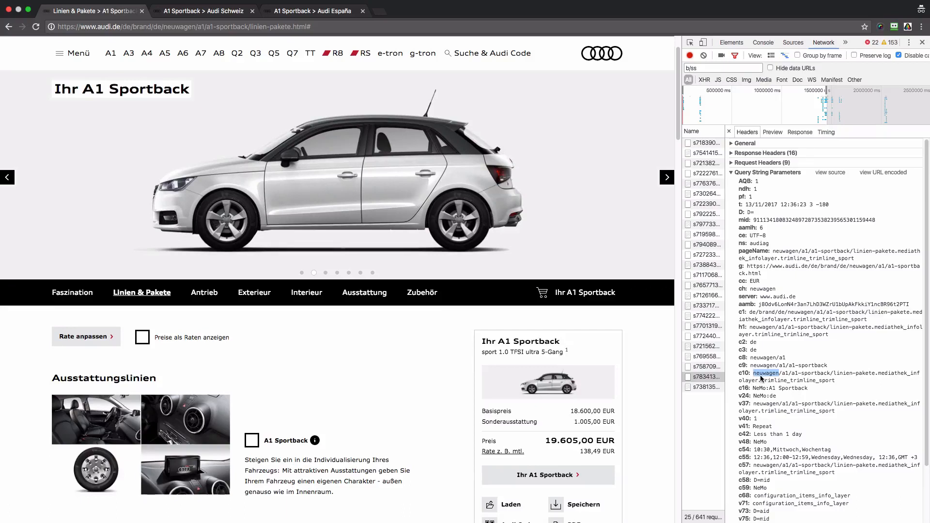
{"action": "mouse_move", "coordinate": [783, 377]}
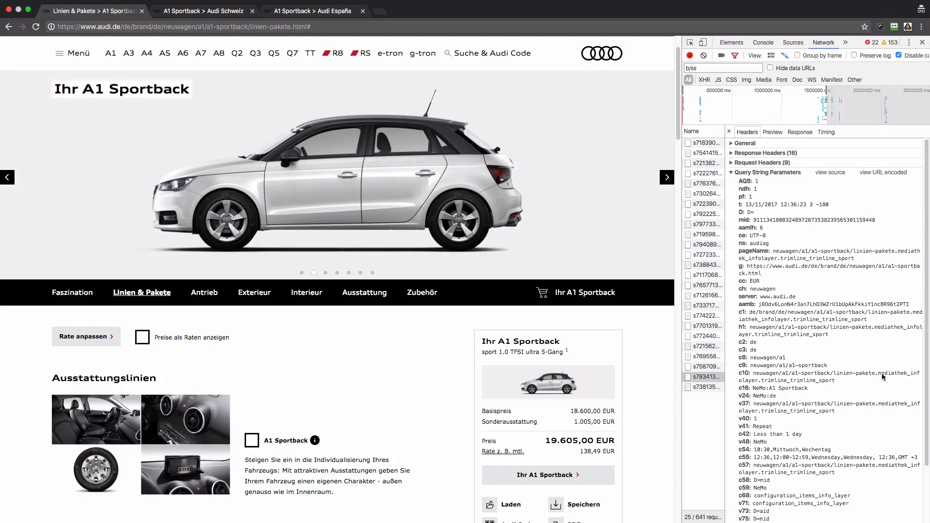
{"action": "mouse_move", "coordinate": [853, 383]}
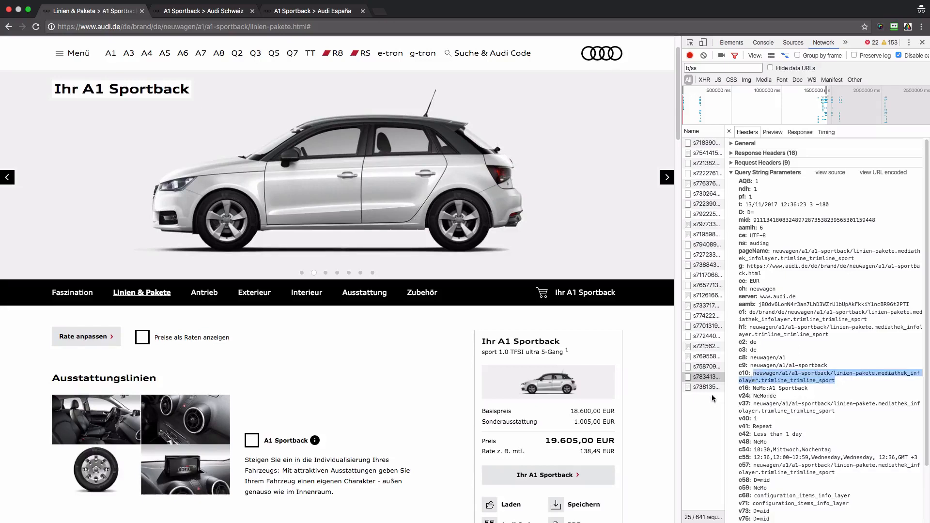
{"action": "mouse_move", "coordinate": [708, 401]}
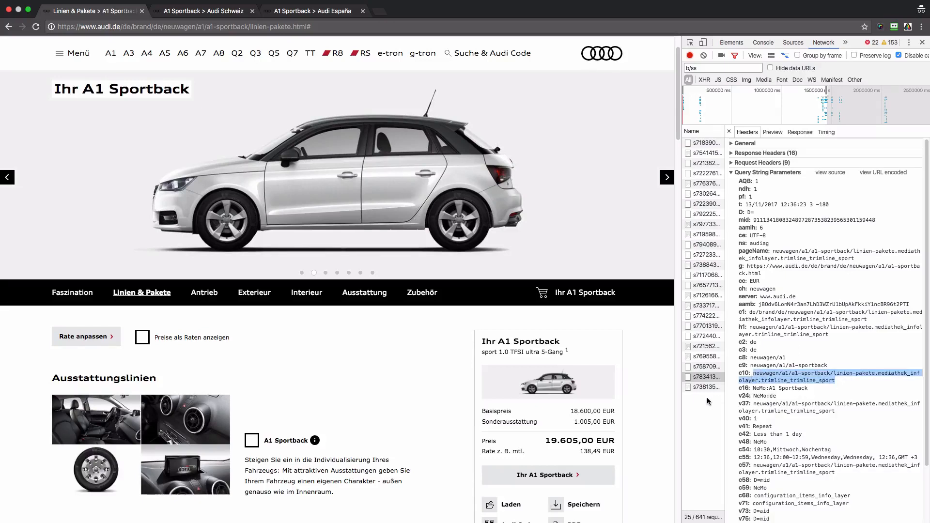